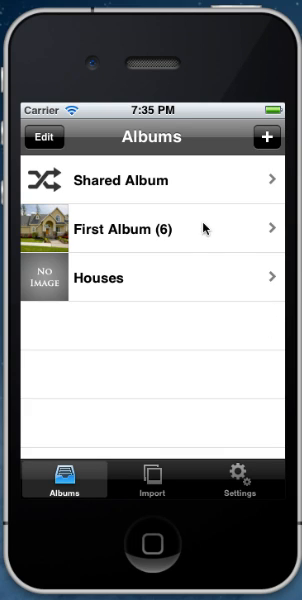
Step: Go into First Album and view the house photo full screen
click(150, 228)
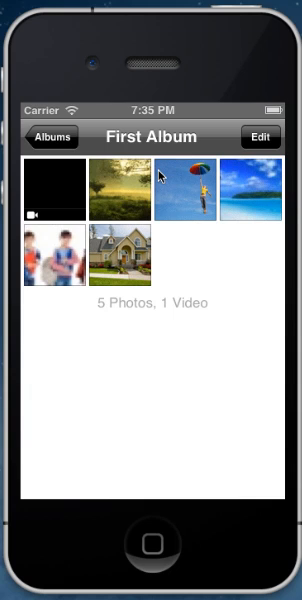
mouse_move(52, 148)
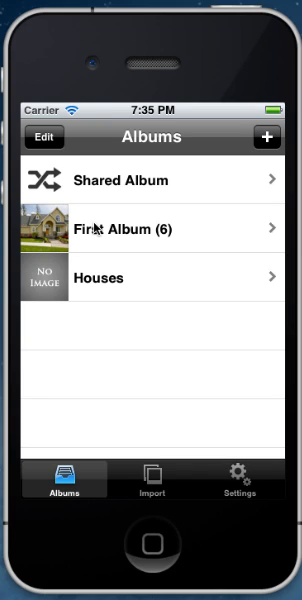
click(150, 228)
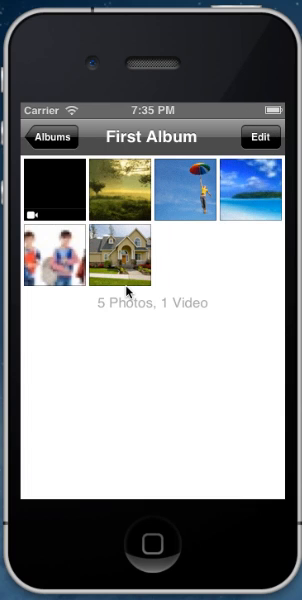
click(120, 256)
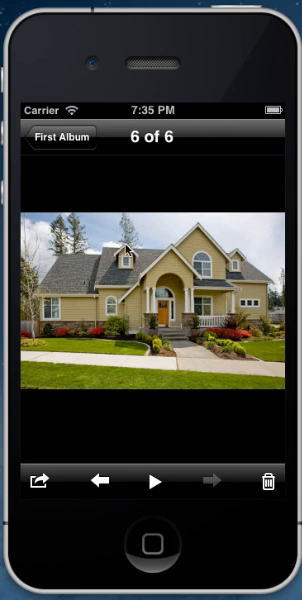
Step: Ask to delete the house photo, cancel to keep it, and return to the grid
click(272, 480)
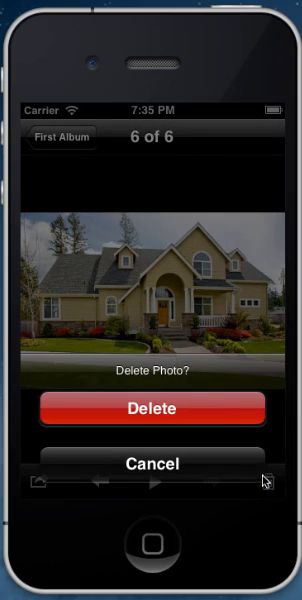
click(152, 468)
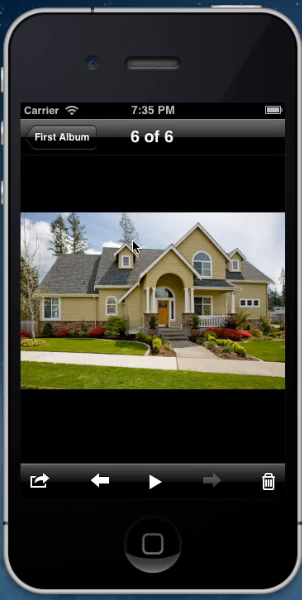
click(62, 140)
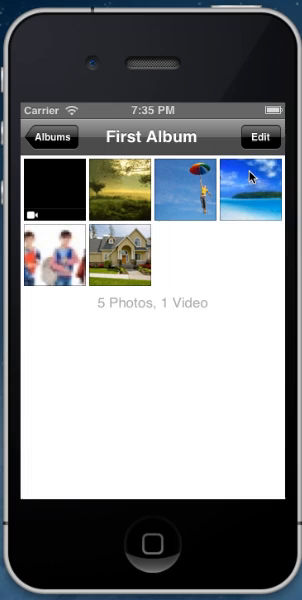
Step: Enter Edit mode, cancel the Delete Photos prompt, and select four items
click(260, 136)
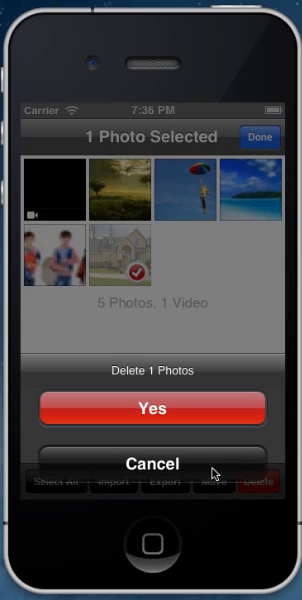
click(152, 458)
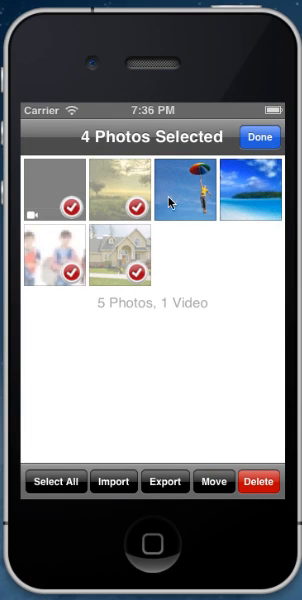
click(260, 136)
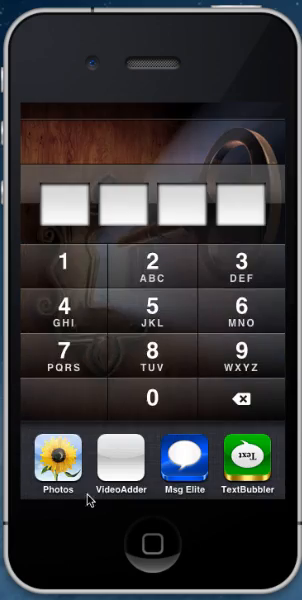
Step: Enter the passcode to unlock the vault and reach First Album again
click(56, 468)
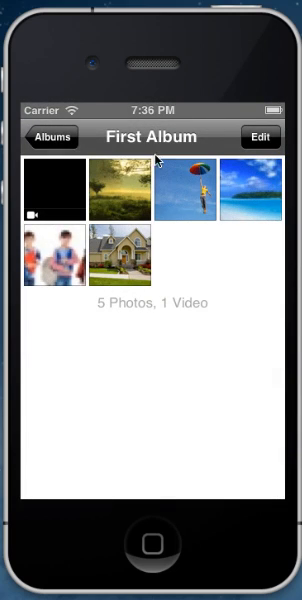
mouse_move(212, 146)
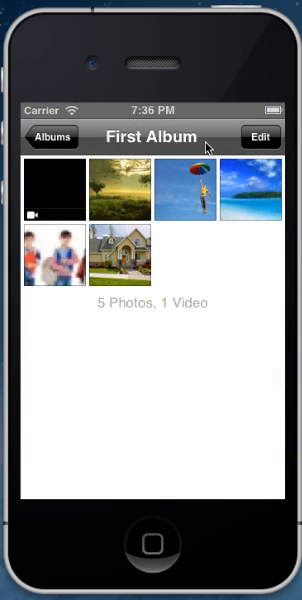
Step: Enter Edit mode to choose the sunset field, parachute and house photos
click(262, 136)
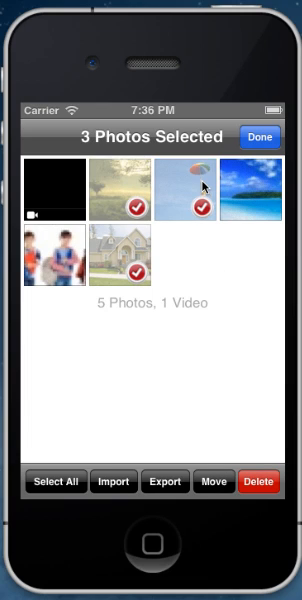
mouse_move(212, 508)
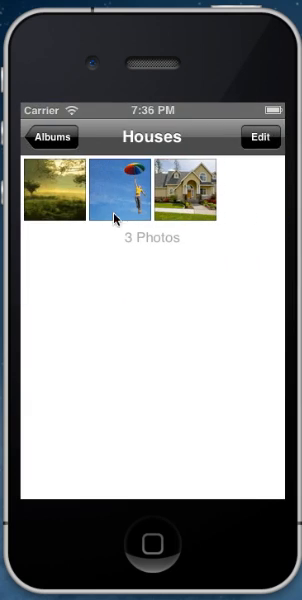
Step: View the house photo in Houses full screen, then go back to the albums list
click(54, 188)
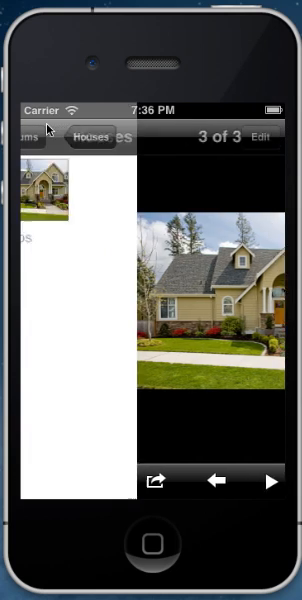
click(96, 136)
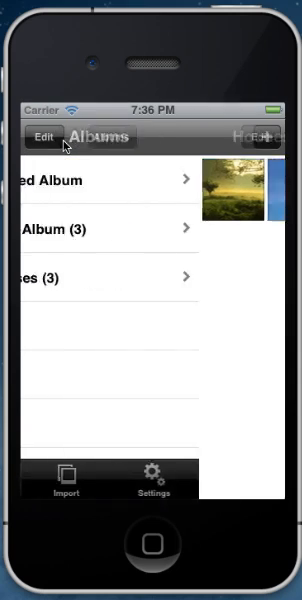